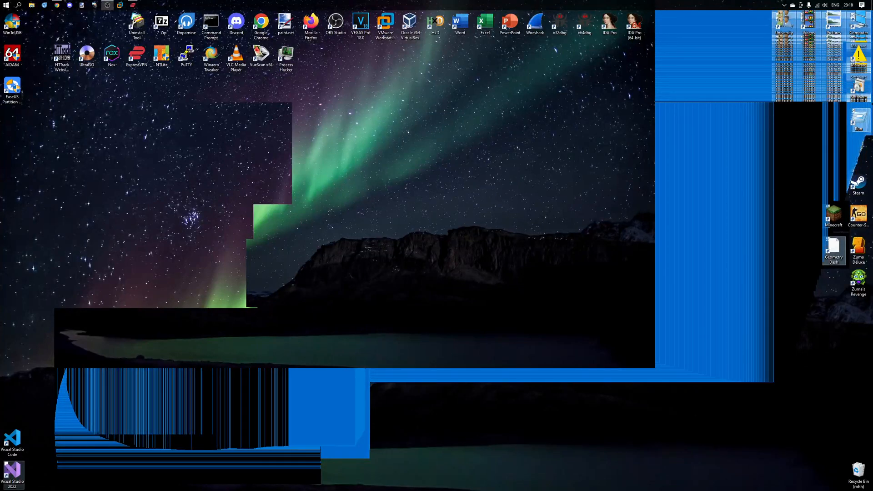
mouse_move(480, 205)
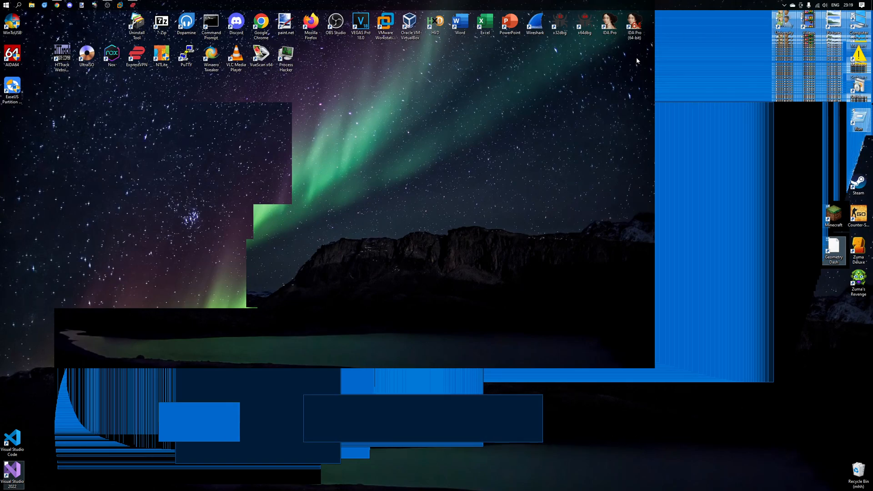
mouse_move(362, 122)
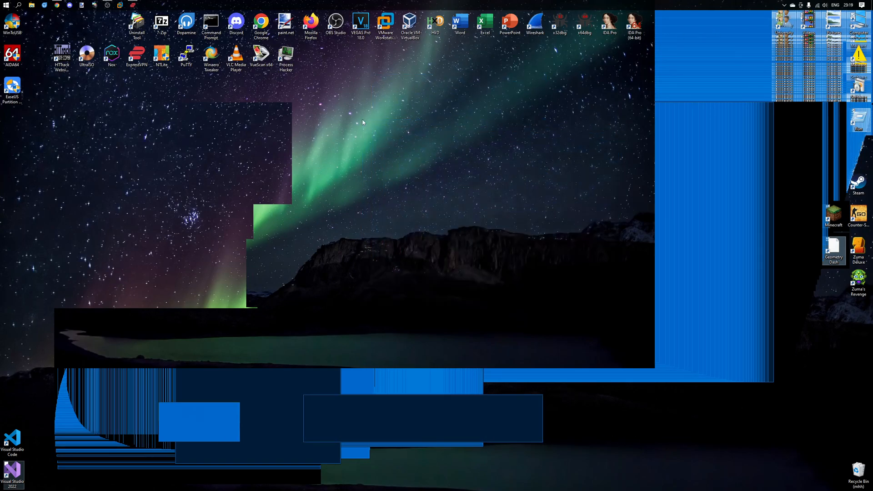
mouse_move(717, 156)
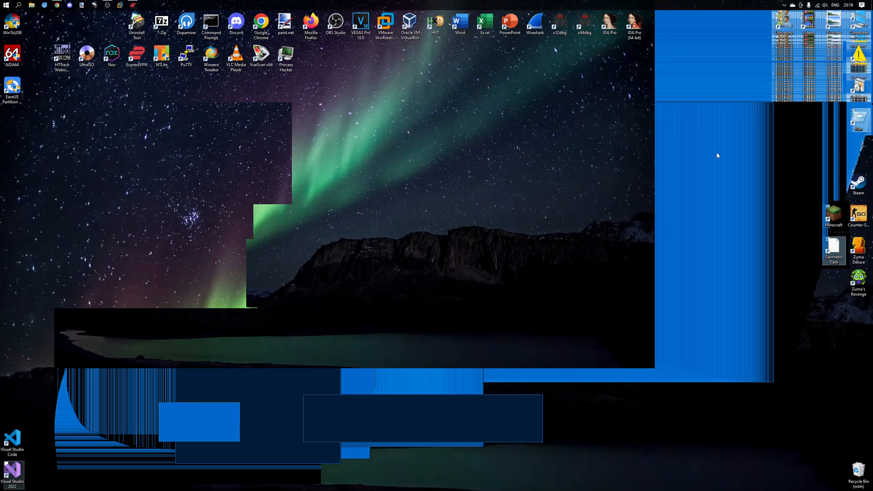
mouse_move(720, 172)
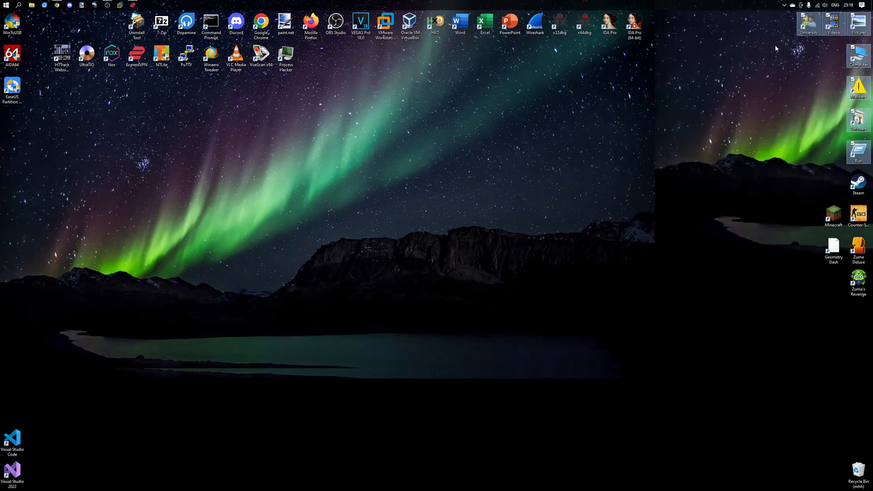
Click the desktop, bringing back blue blocks over the bottom and right of the wallpaper
left_click(808, 24)
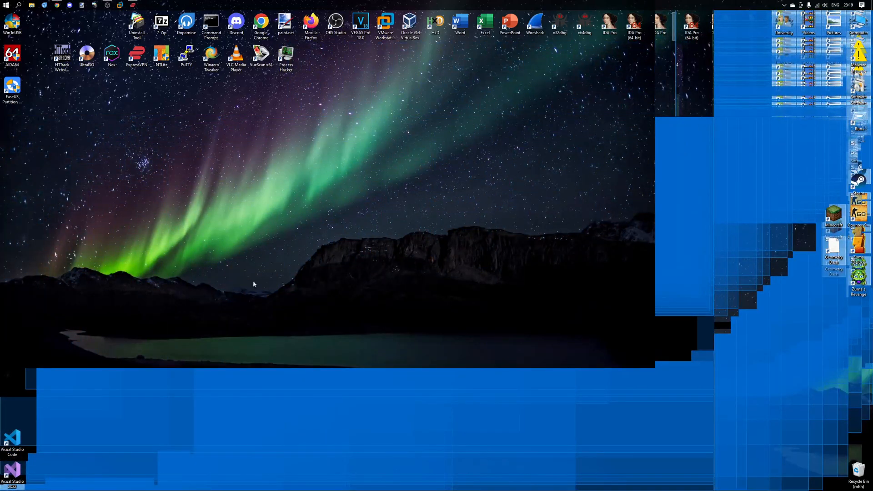
mouse_move(727, 91)
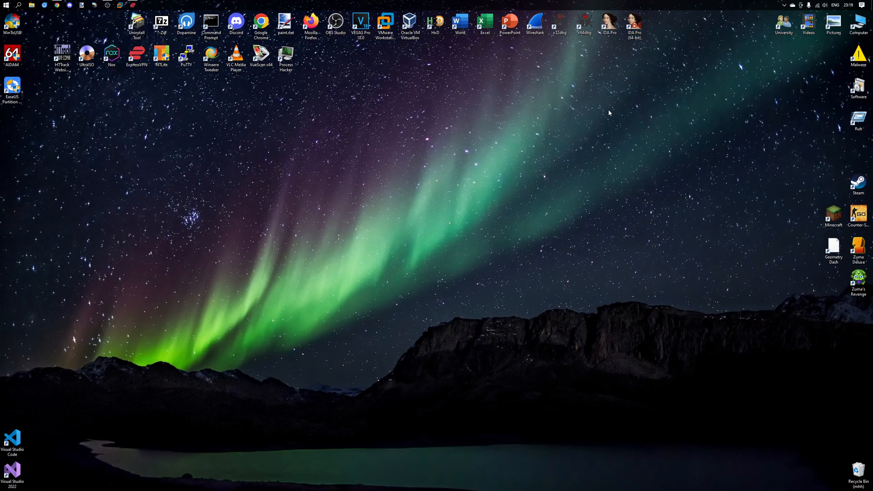
mouse_move(577, 209)
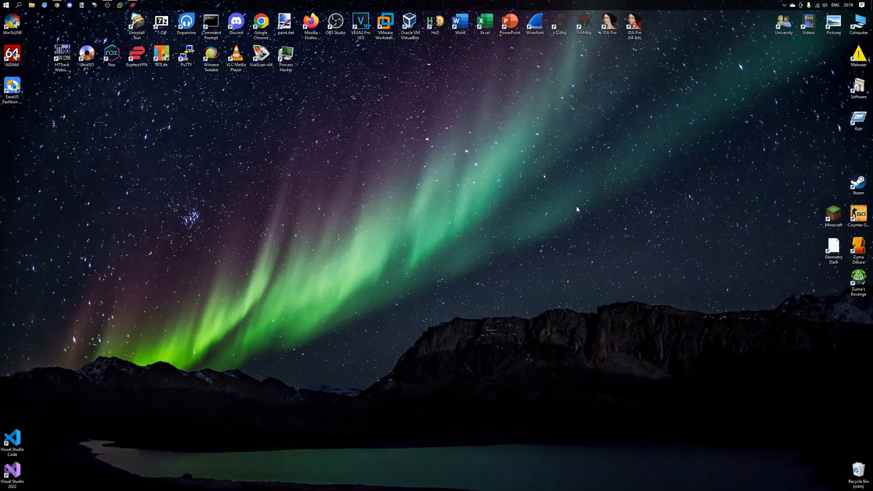